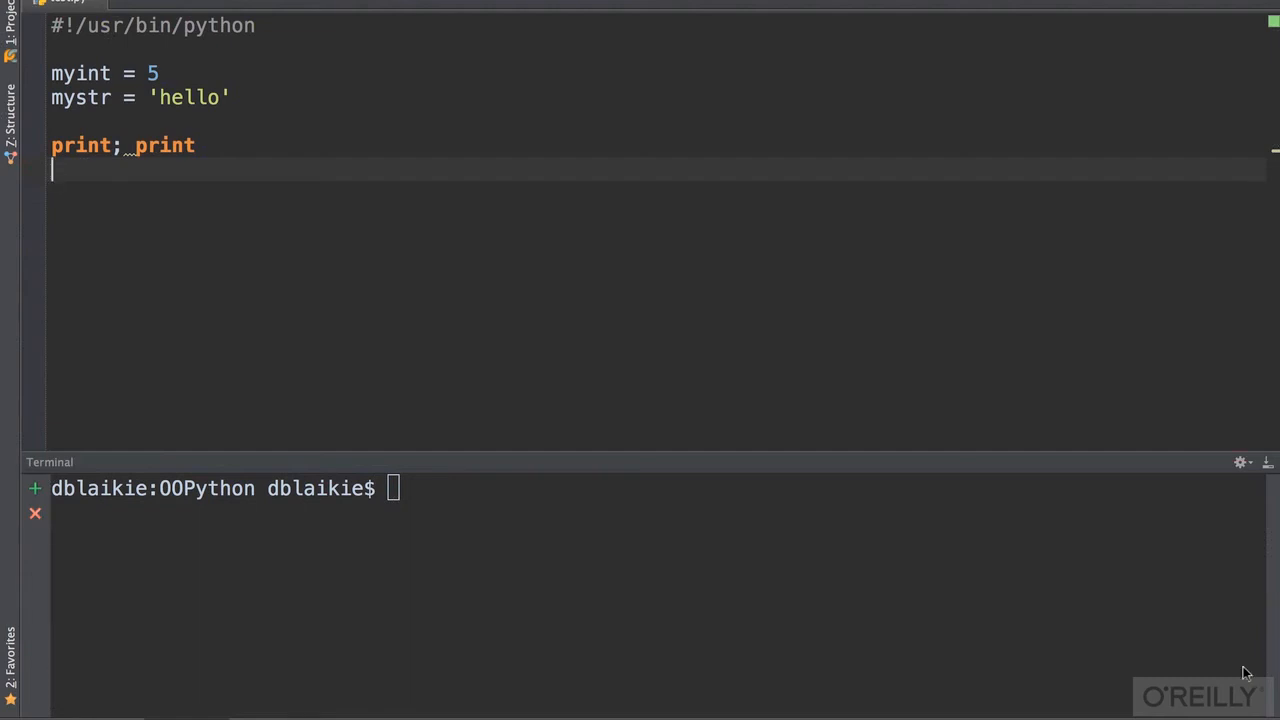
Add print type(myint) and print type(mystr) lines, then type 'clear; python test.py' in the terminal
{"action": "key", "text": "Enter"}
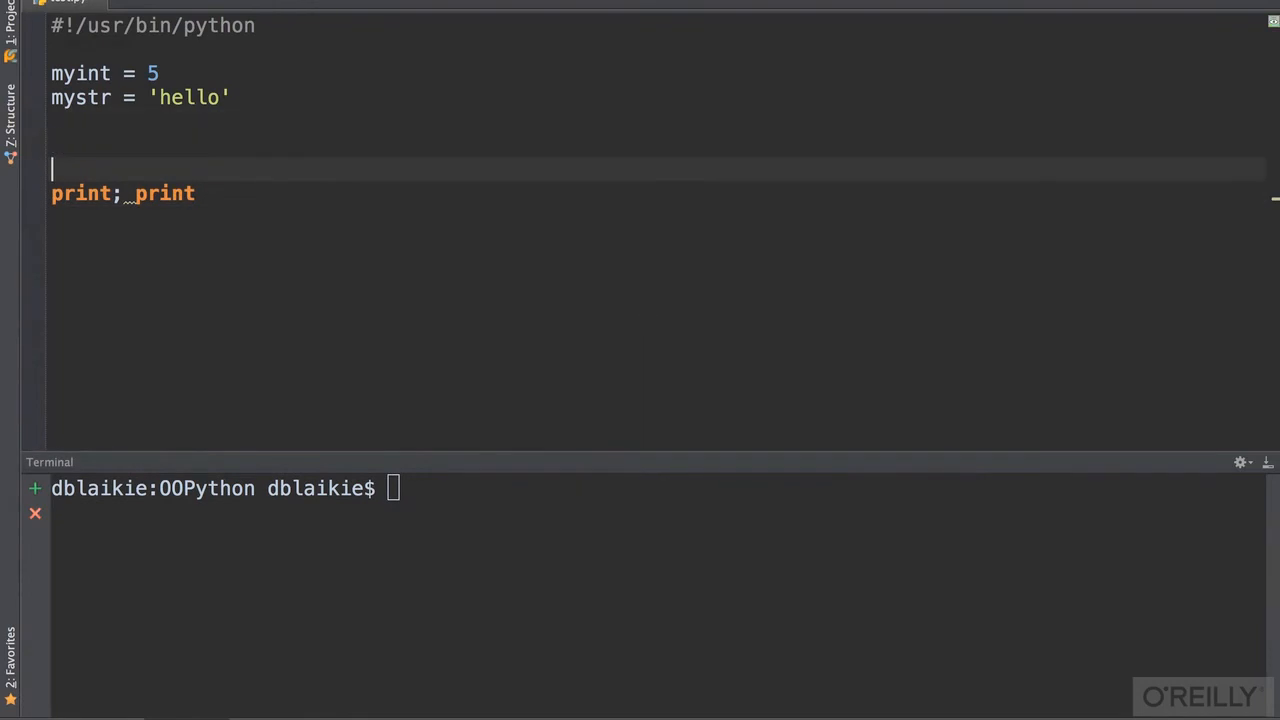
{"action": "type", "text": "print type()"}
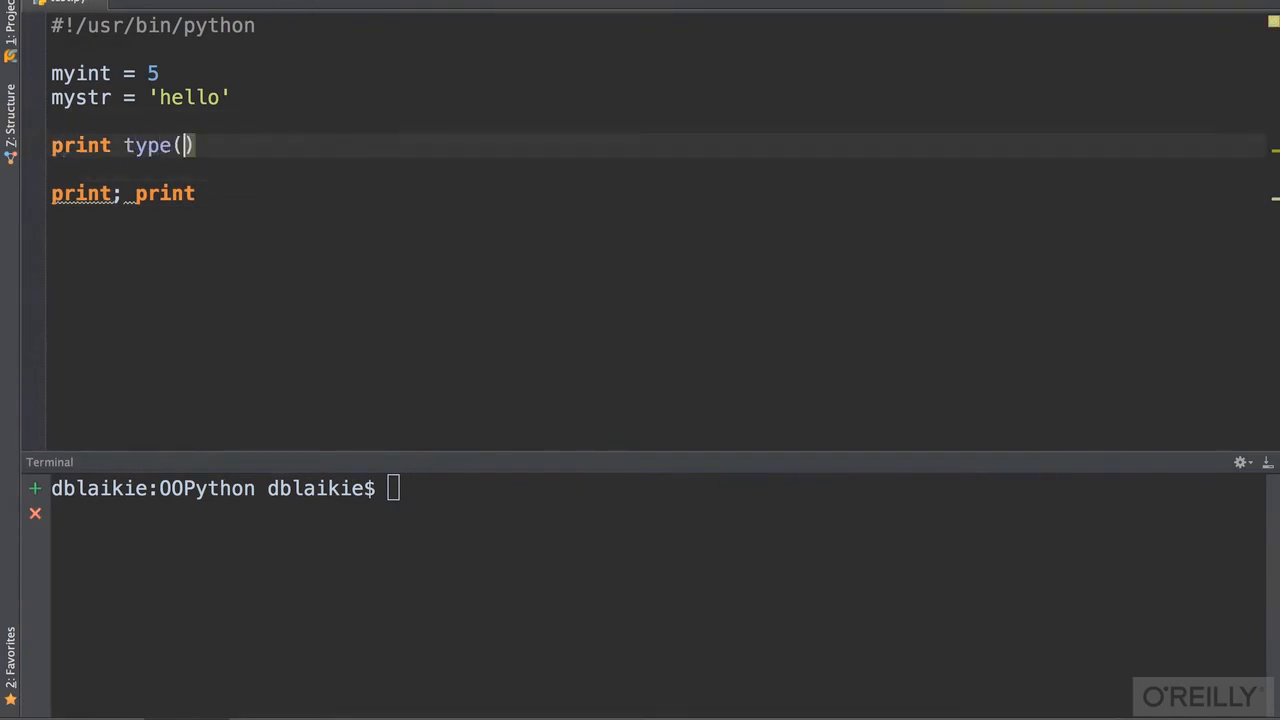
{"action": "type", "text": "myint"}
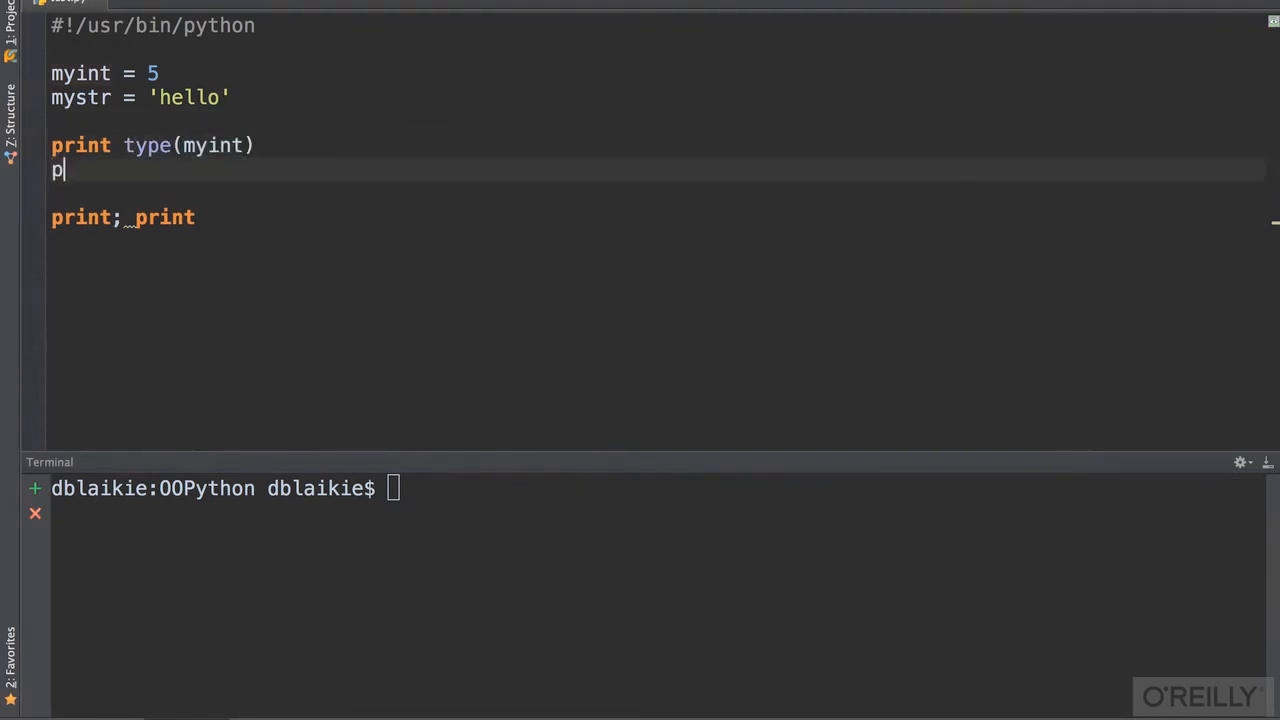
{"action": "type", "text": "rint type(mystr"}
{"action": "left_click", "coordinate": [657, 488]}
{"action": "type", "text": "clear;"}
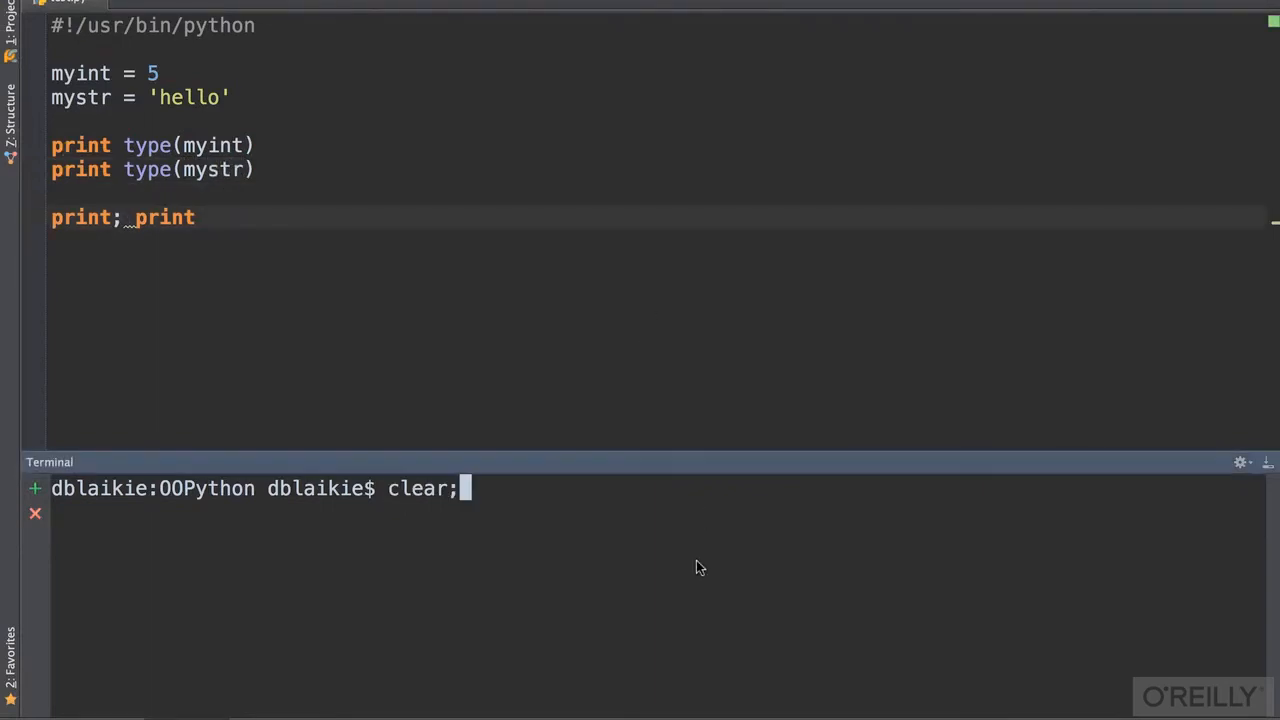
{"action": "type", "text": "python test.py"}
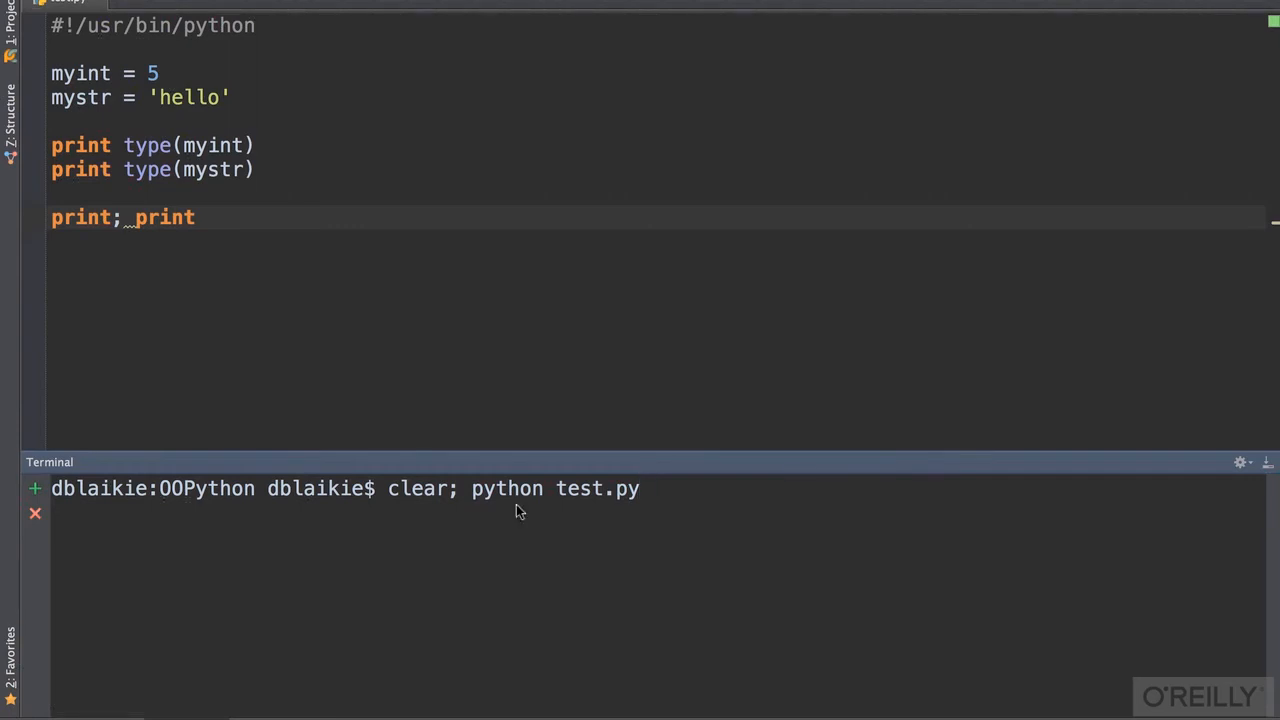
{"action": "mouse_move", "coordinate": [474, 507]}
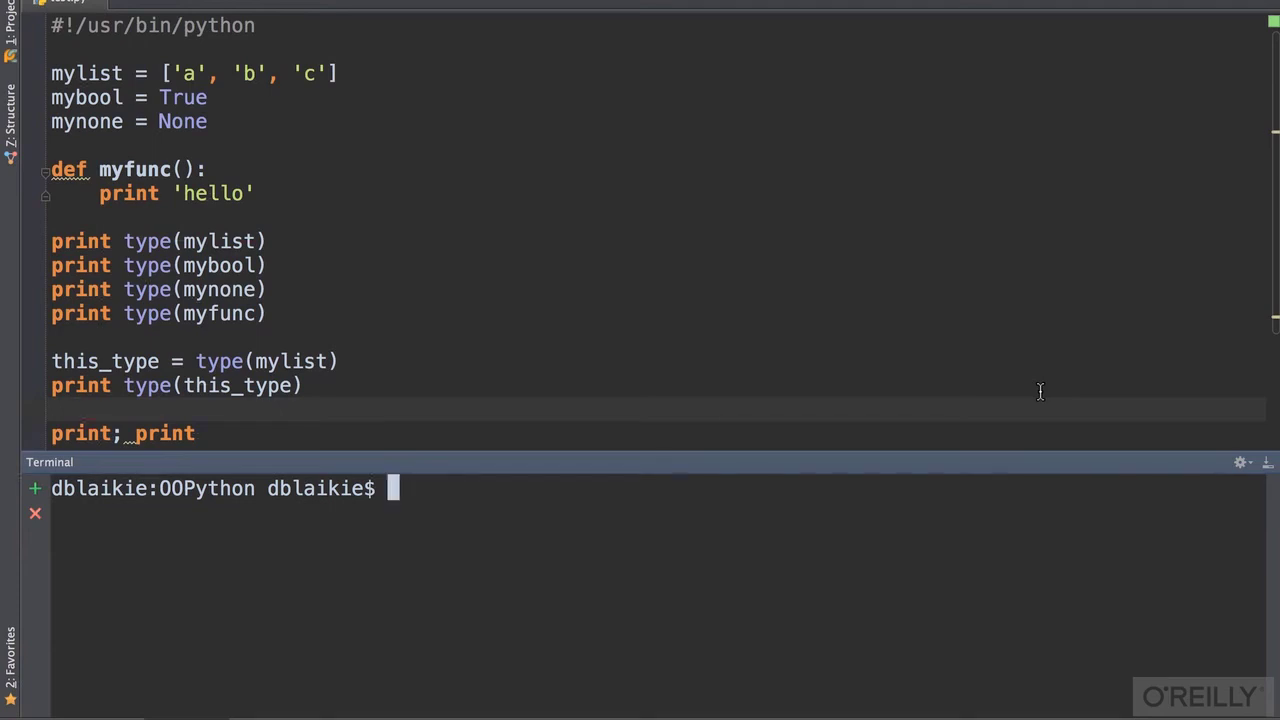
{"action": "mouse_move", "coordinate": [277, 227]}
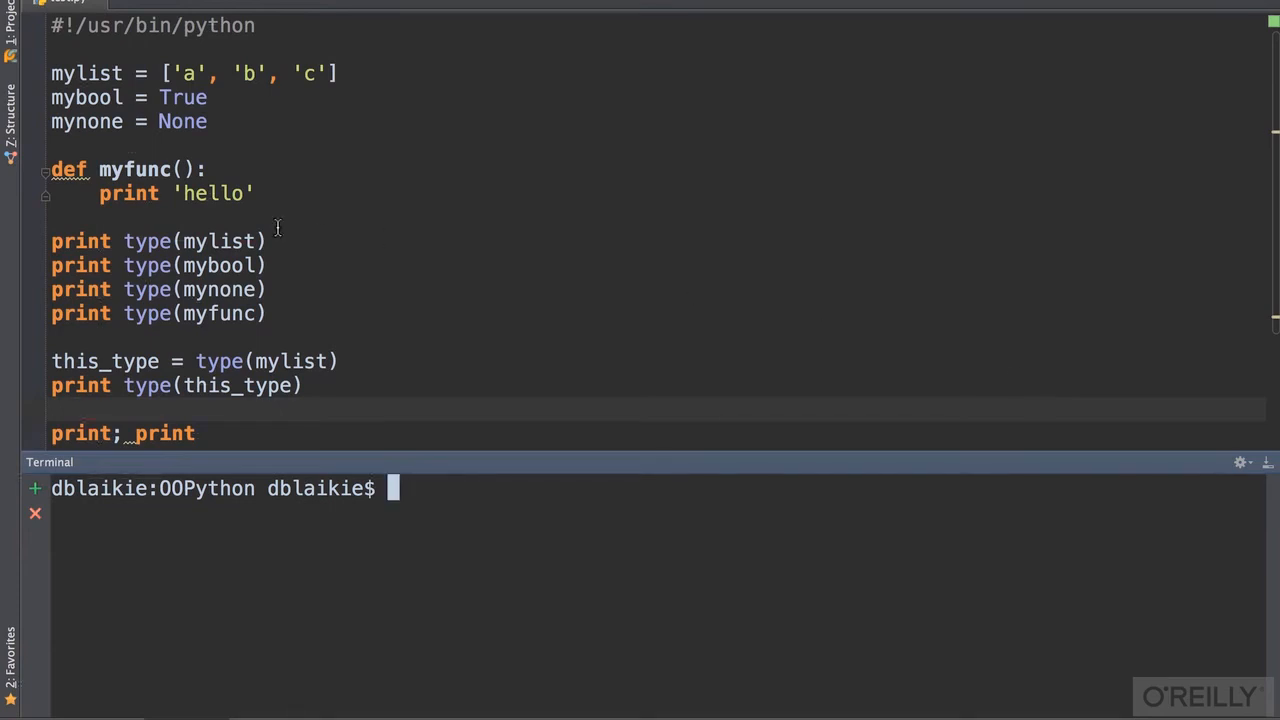
{"action": "mouse_move", "coordinate": [549, 547]}
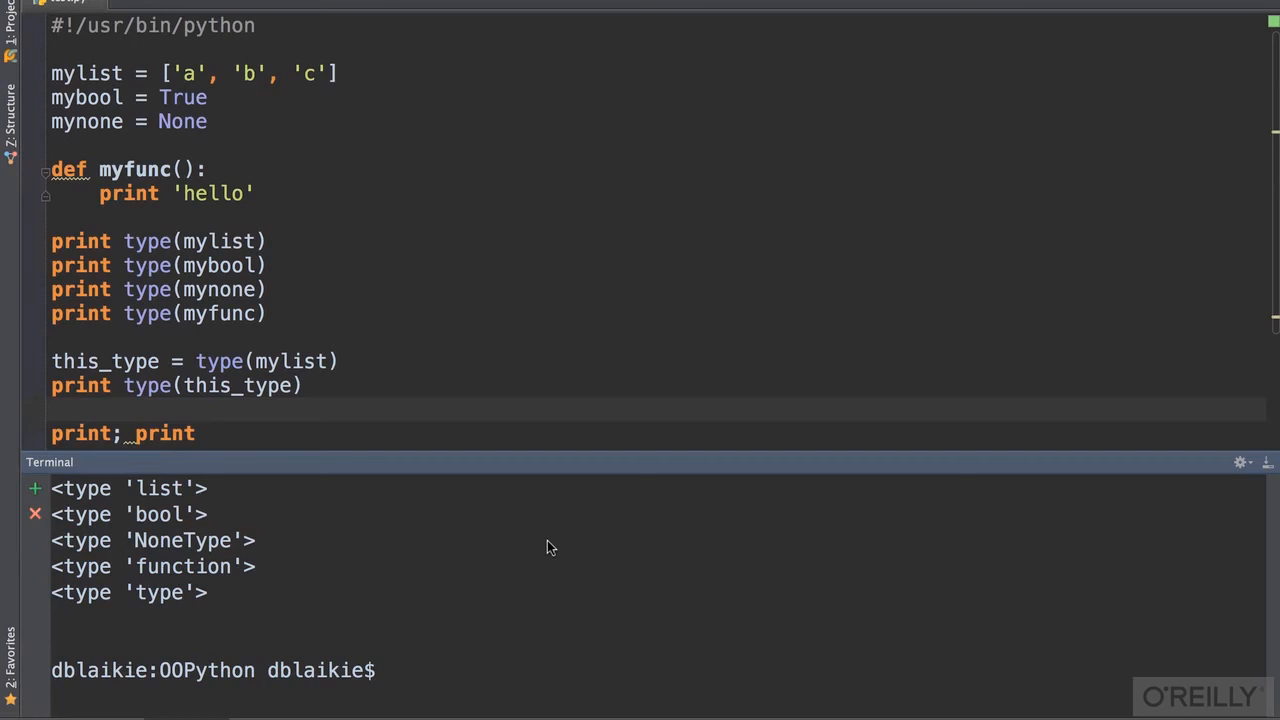
{"action": "mouse_move", "coordinate": [145, 204]}
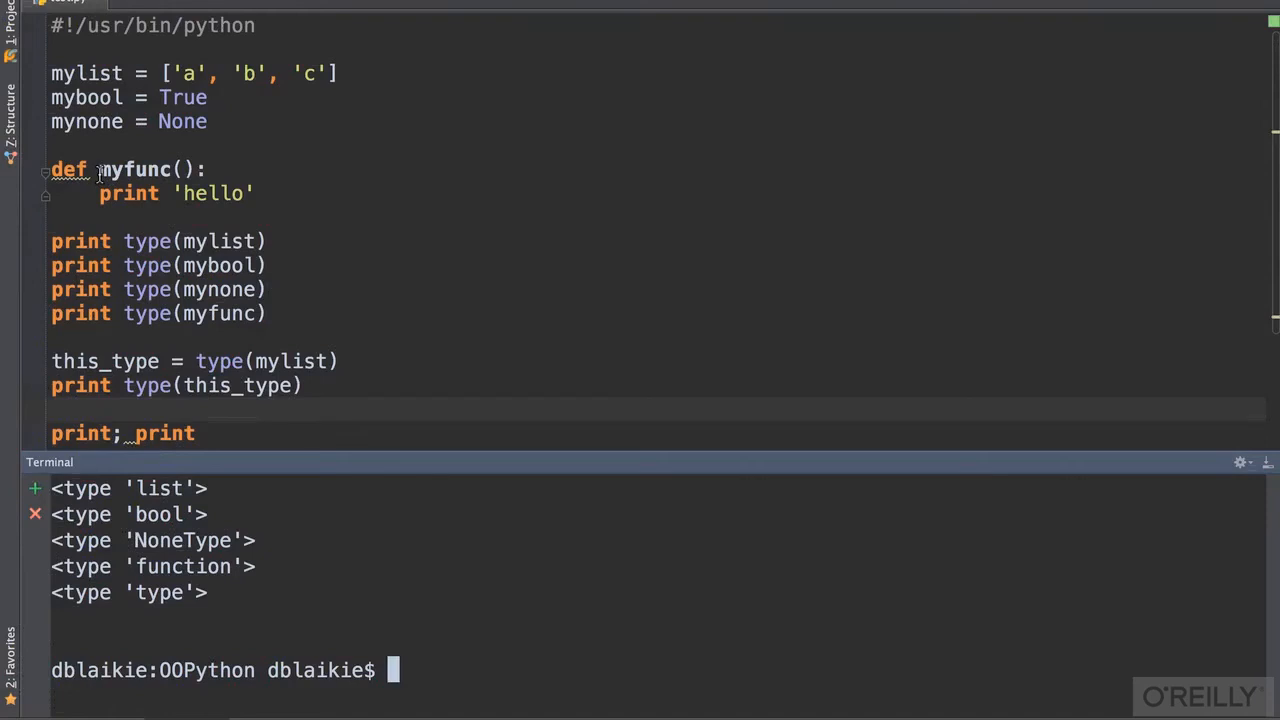
{"action": "mouse_move", "coordinate": [152, 546]}
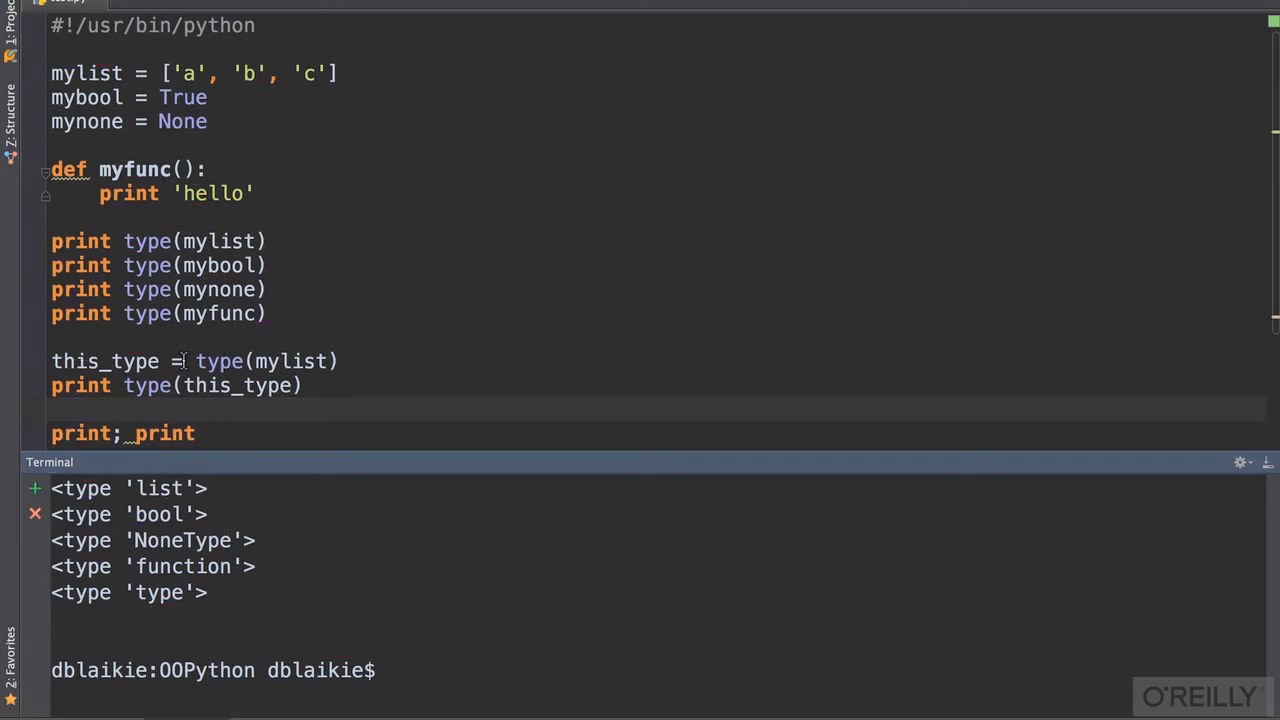
{"action": "double_click", "coordinate": [105, 361]}
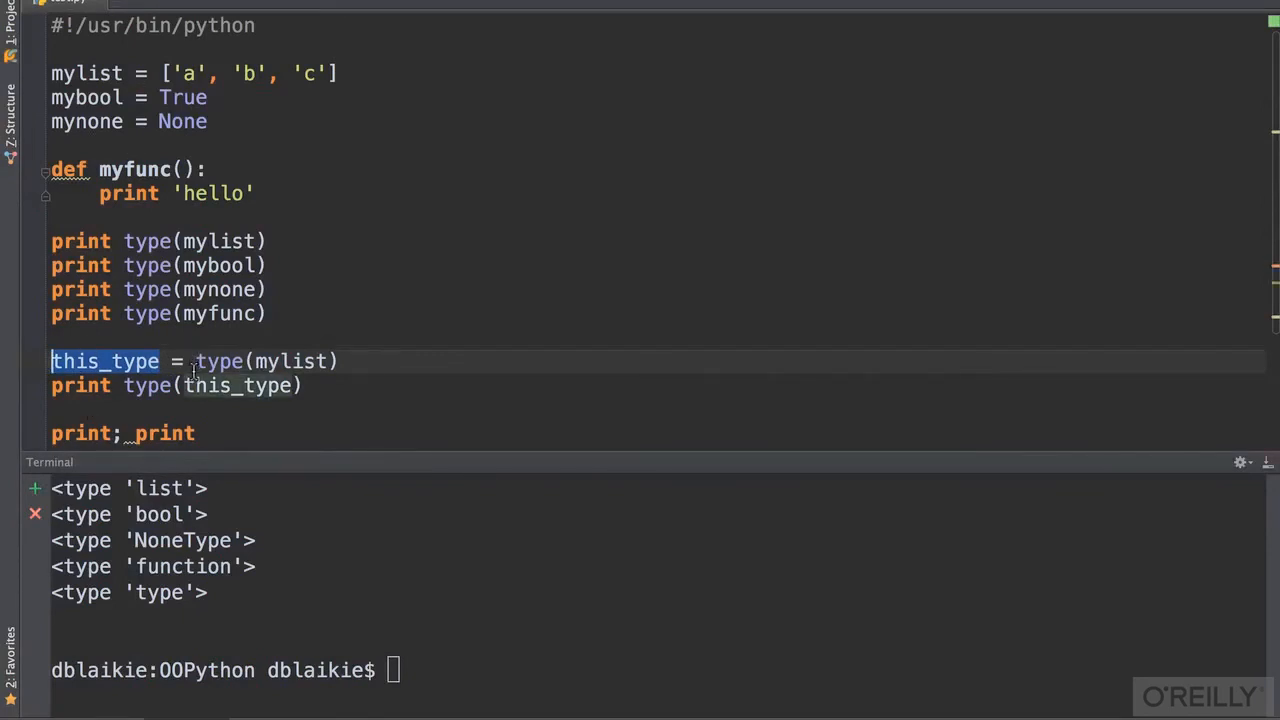
{"action": "double_click", "coordinate": [237, 385]}
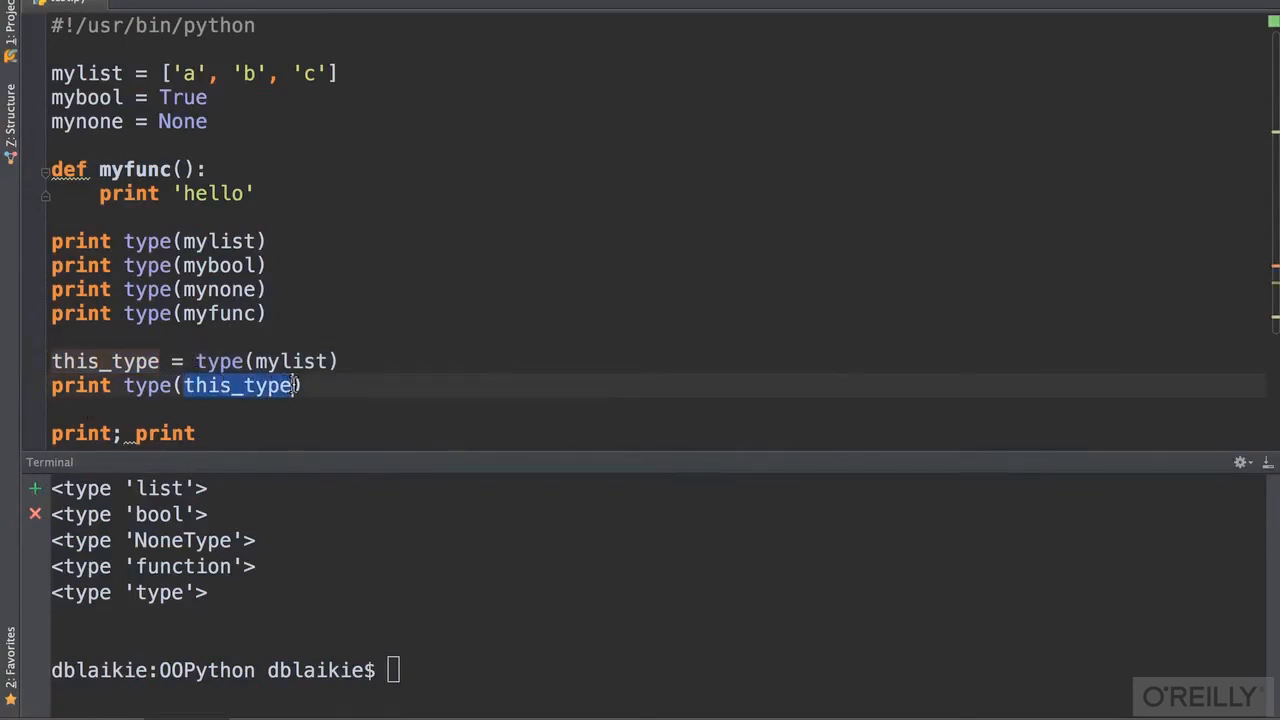
{"action": "mouse_move", "coordinate": [478, 377]}
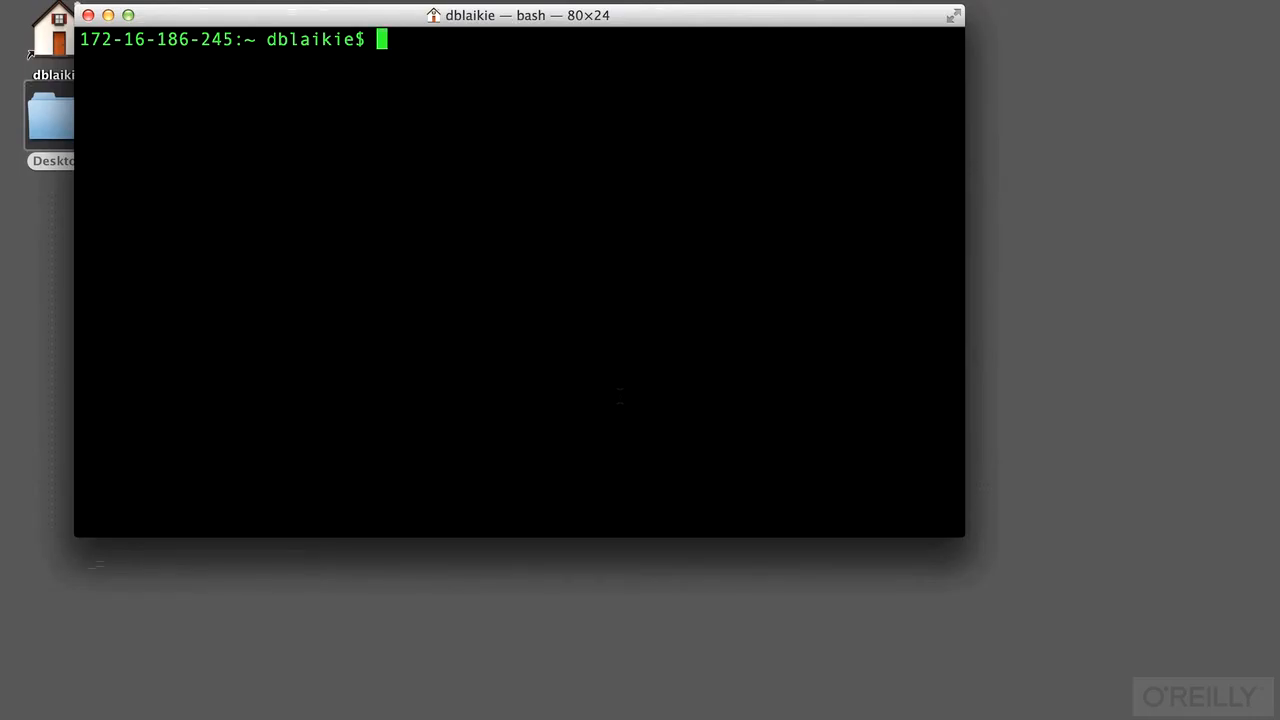
Launch /usr/bin/python to start the Python 2.7.5 interpreter and begin entering var = 5
{"action": "type", "text": "/usr/bin/pyt"}
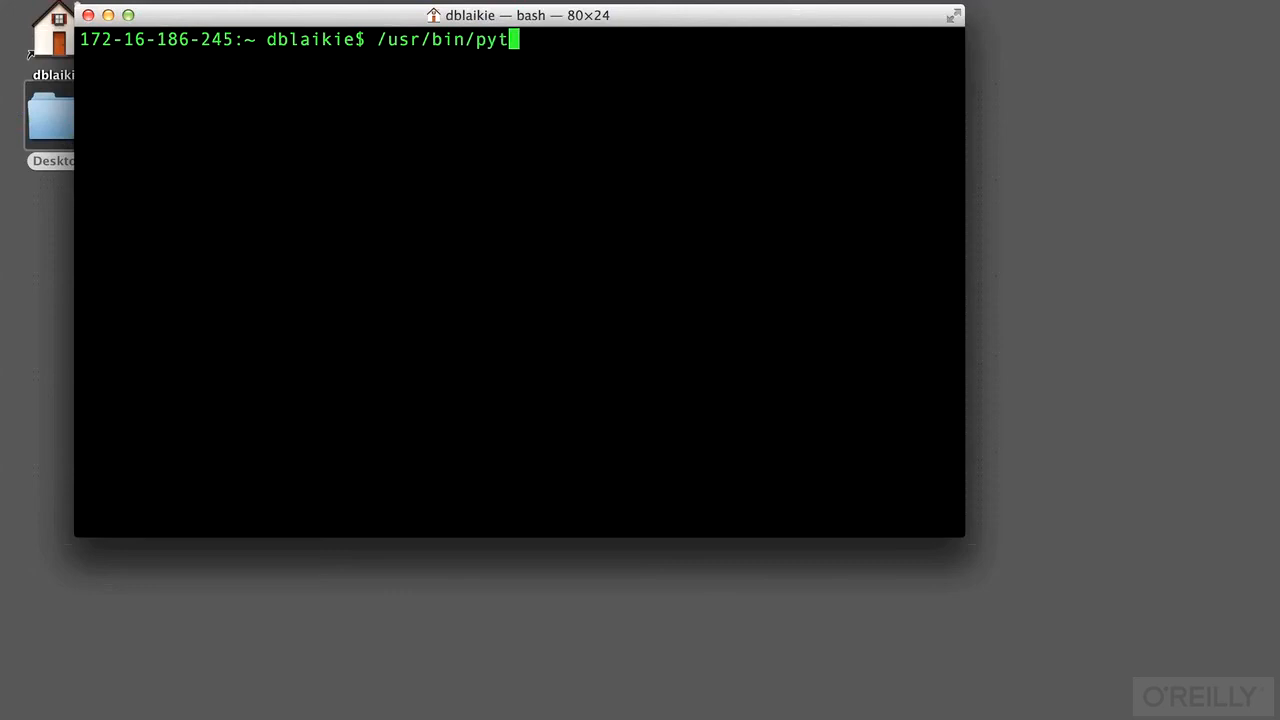
{"action": "type", "text": "hon"}
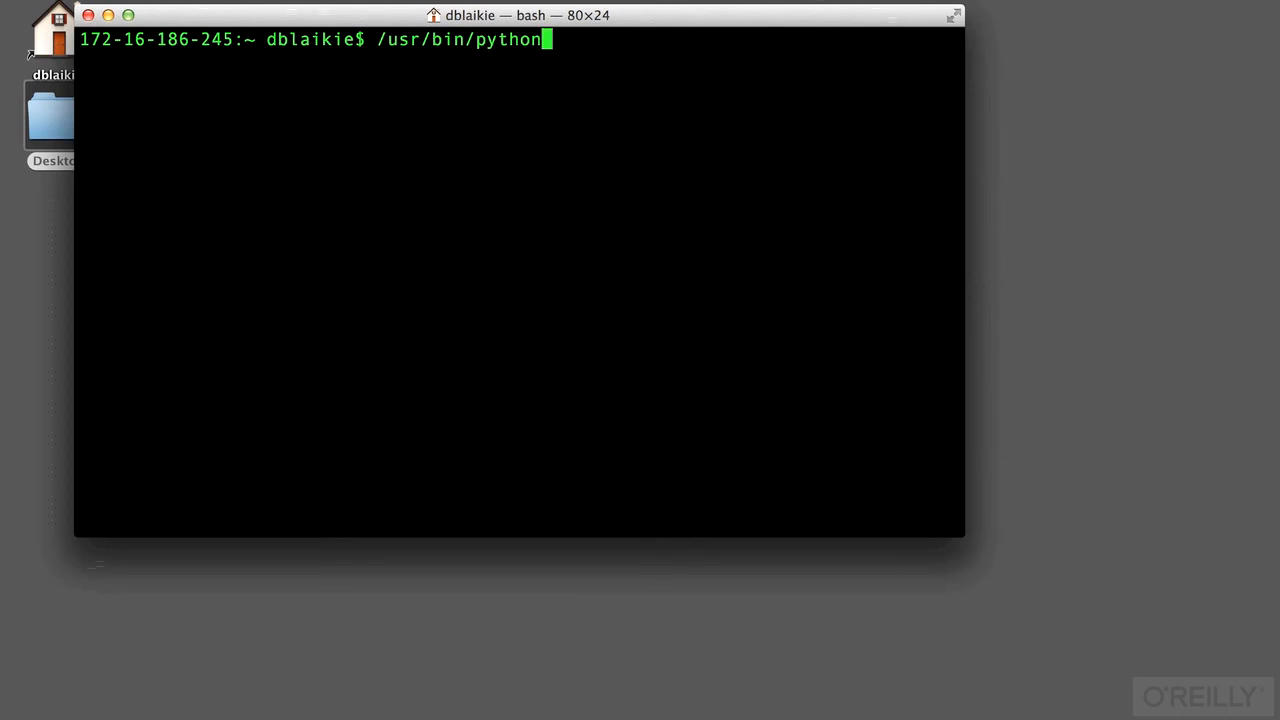
{"action": "key", "text": "Return"}
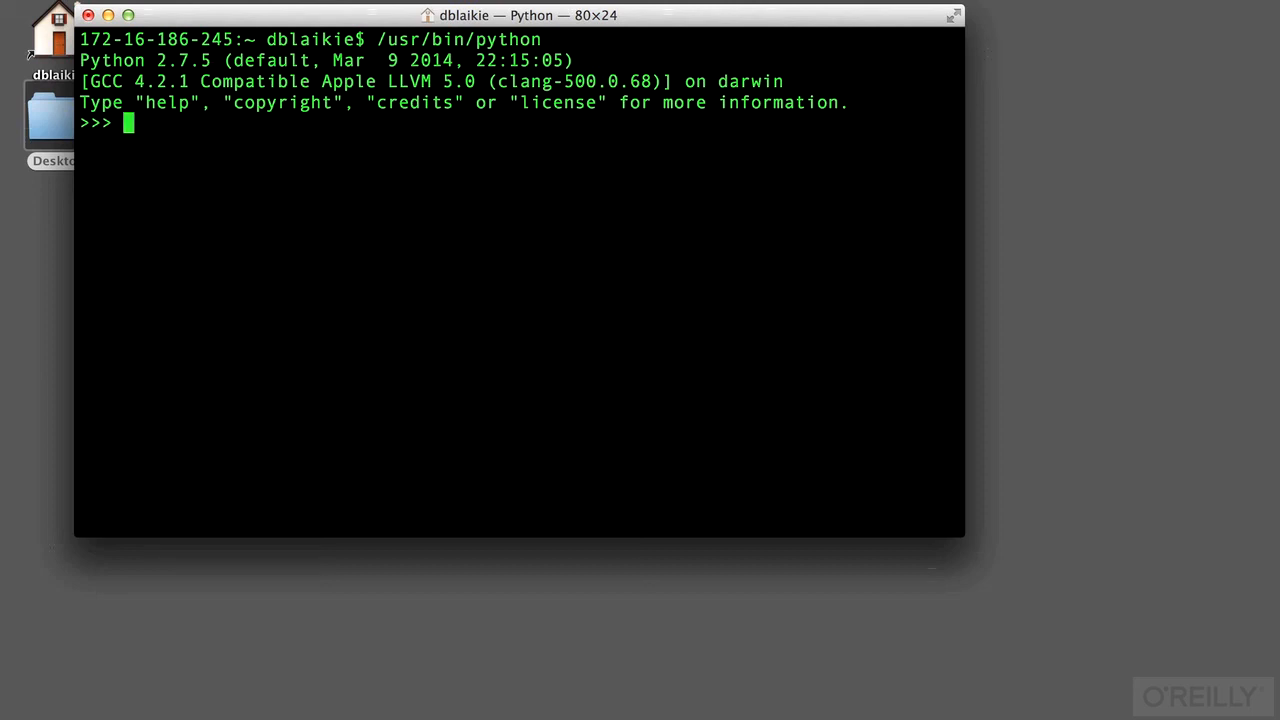
{"action": "type", "text": "var = 5"}
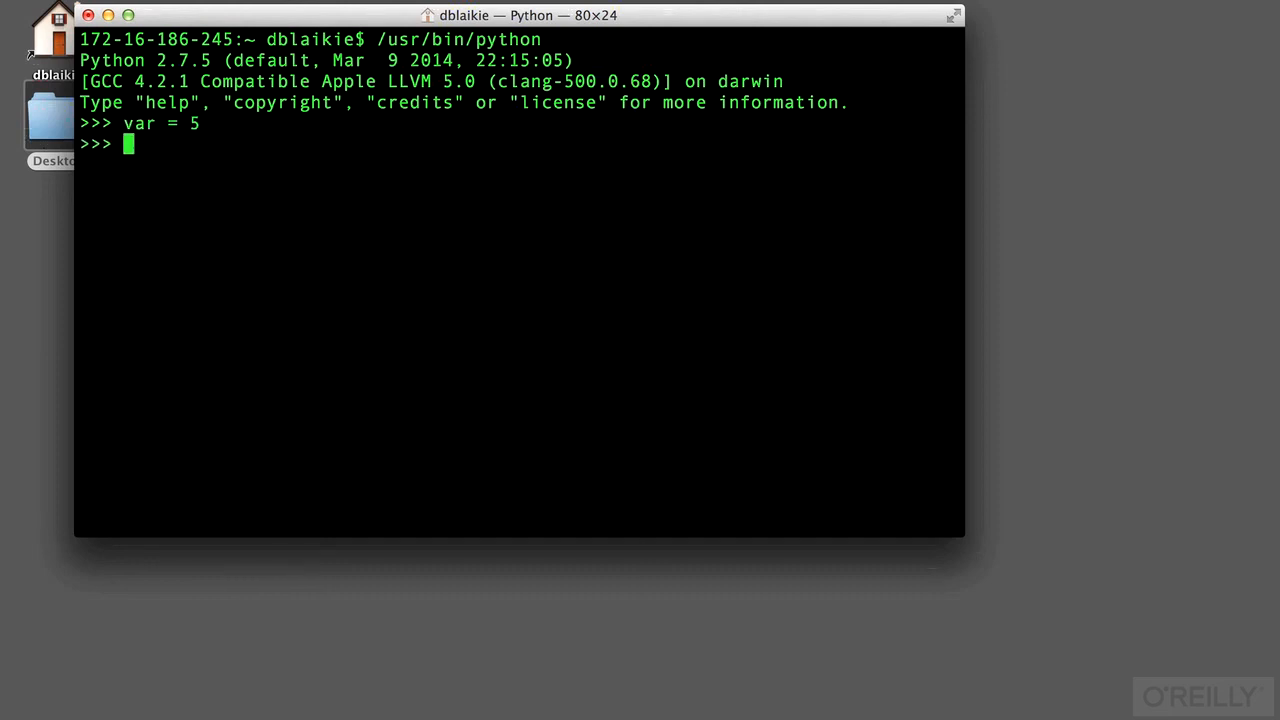
Enter dir(var) to list the integer's attributes, __abs__ through real
{"action": "type", "text": "dir(var"}
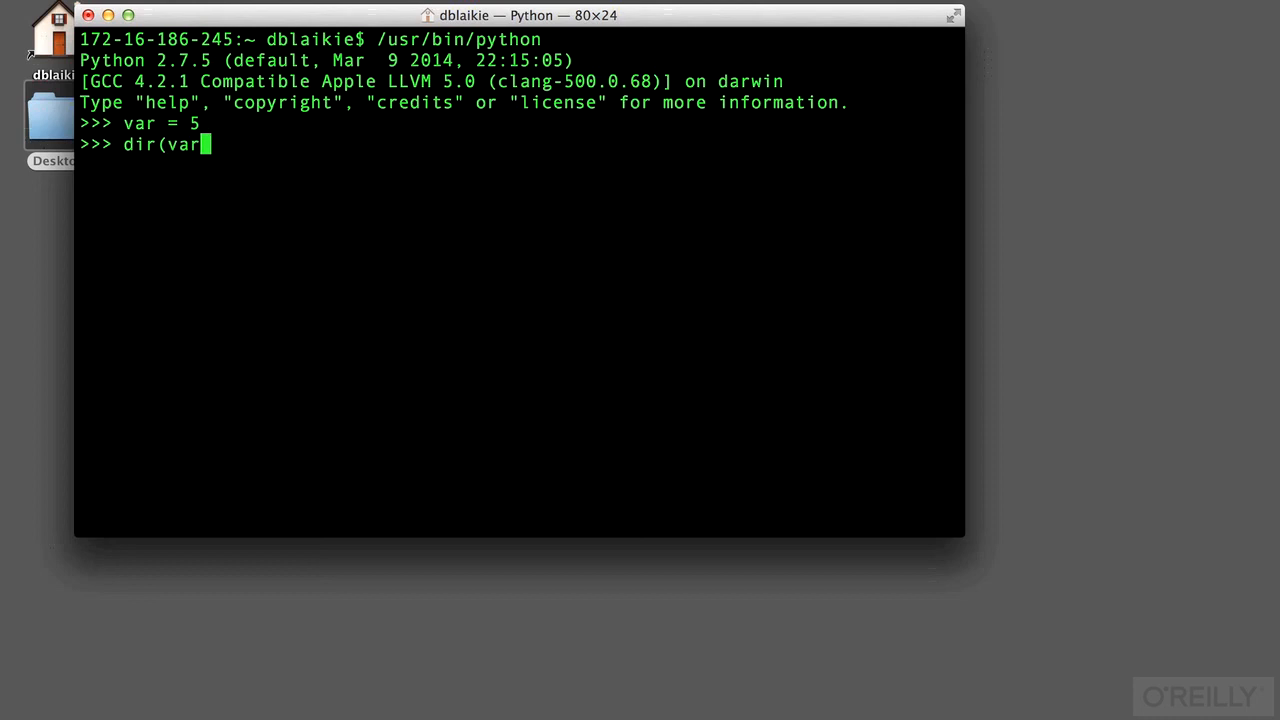
{"action": "type", "text": ")"}
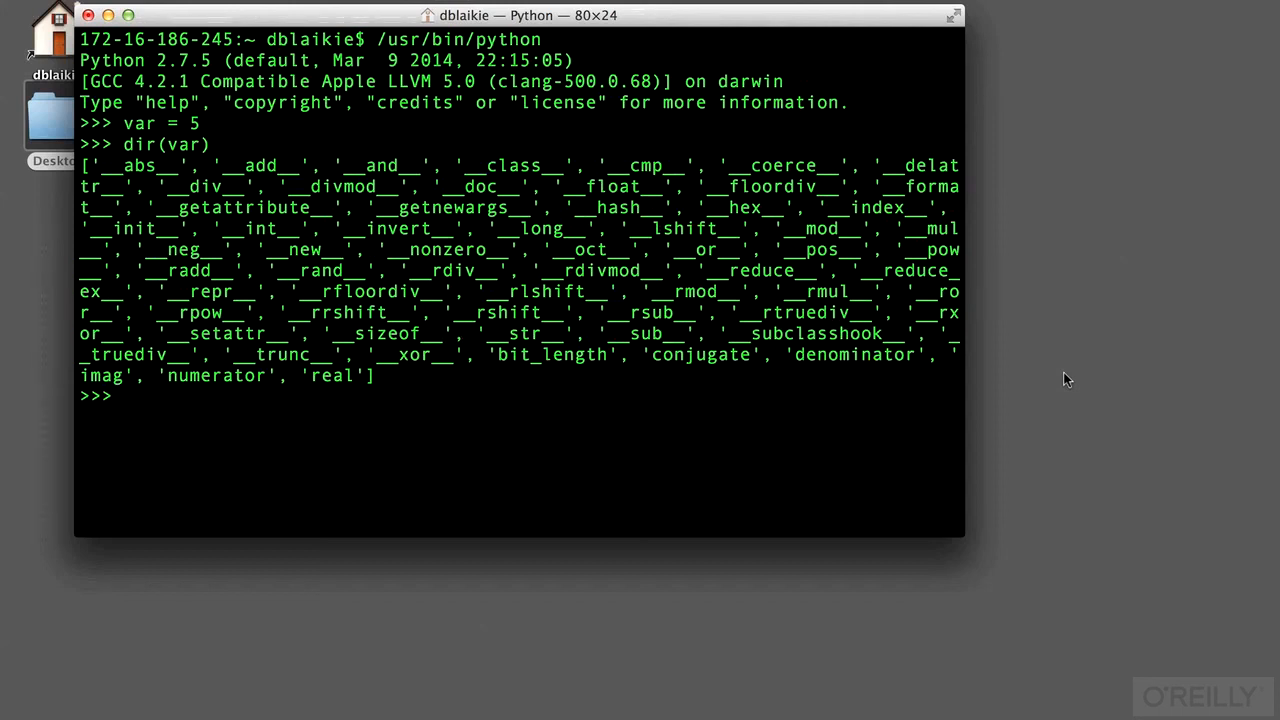
Query var.numerator and var.real, both returning 5, then type var.bit_length()
{"action": "type", "text": "var"}
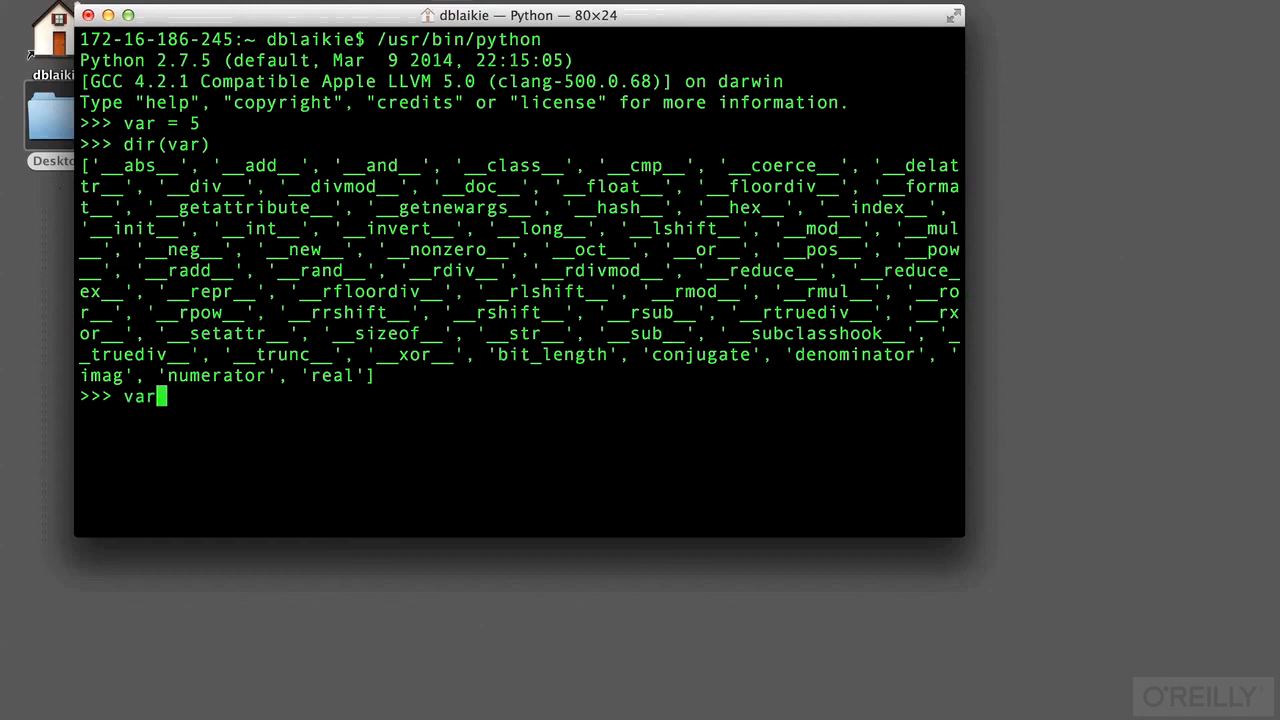
{"action": "type", "text": ".numer"}
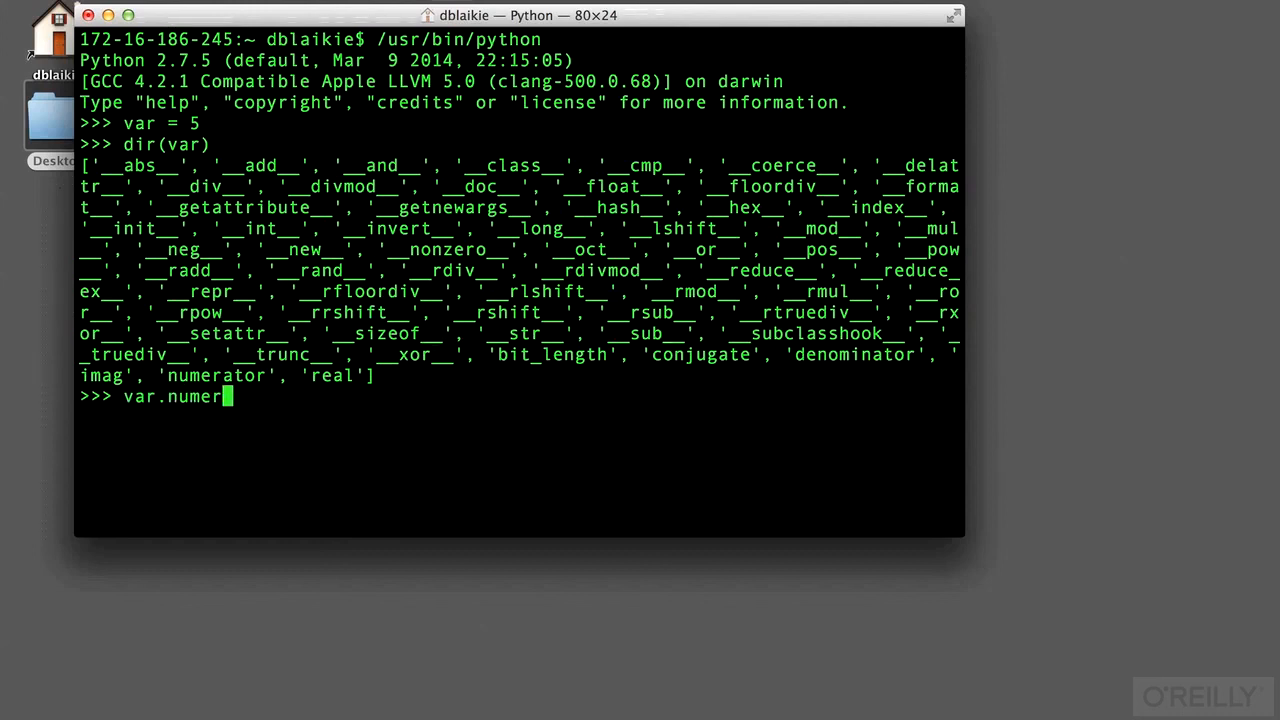
{"action": "type", "text": "ator"}
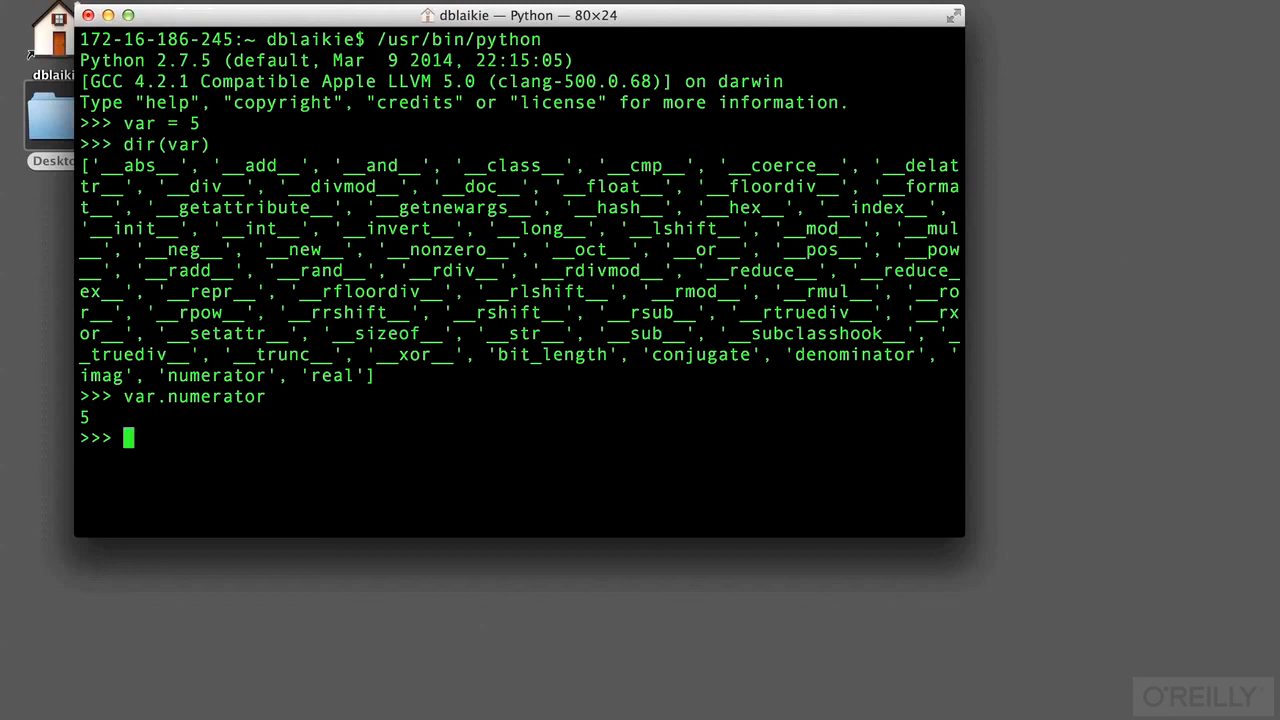
{"action": "type", "text": "var.real"}
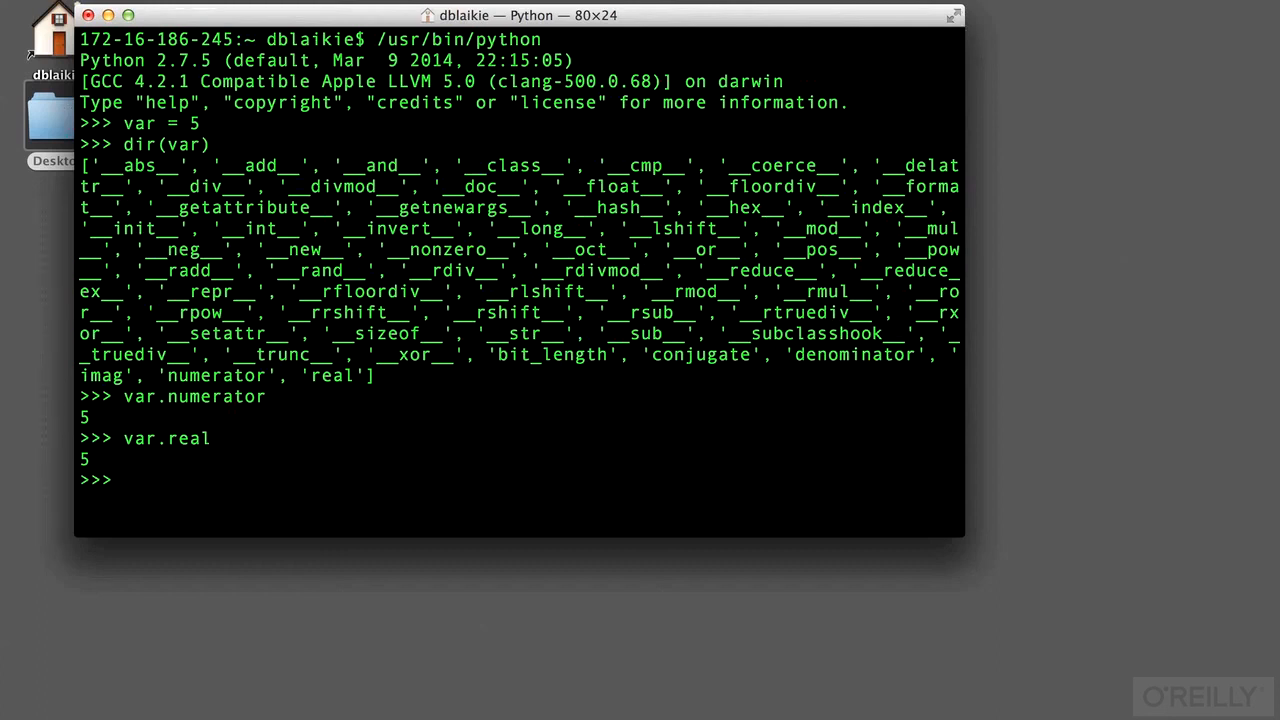
{"action": "type", "text": "var.bit_length()"}
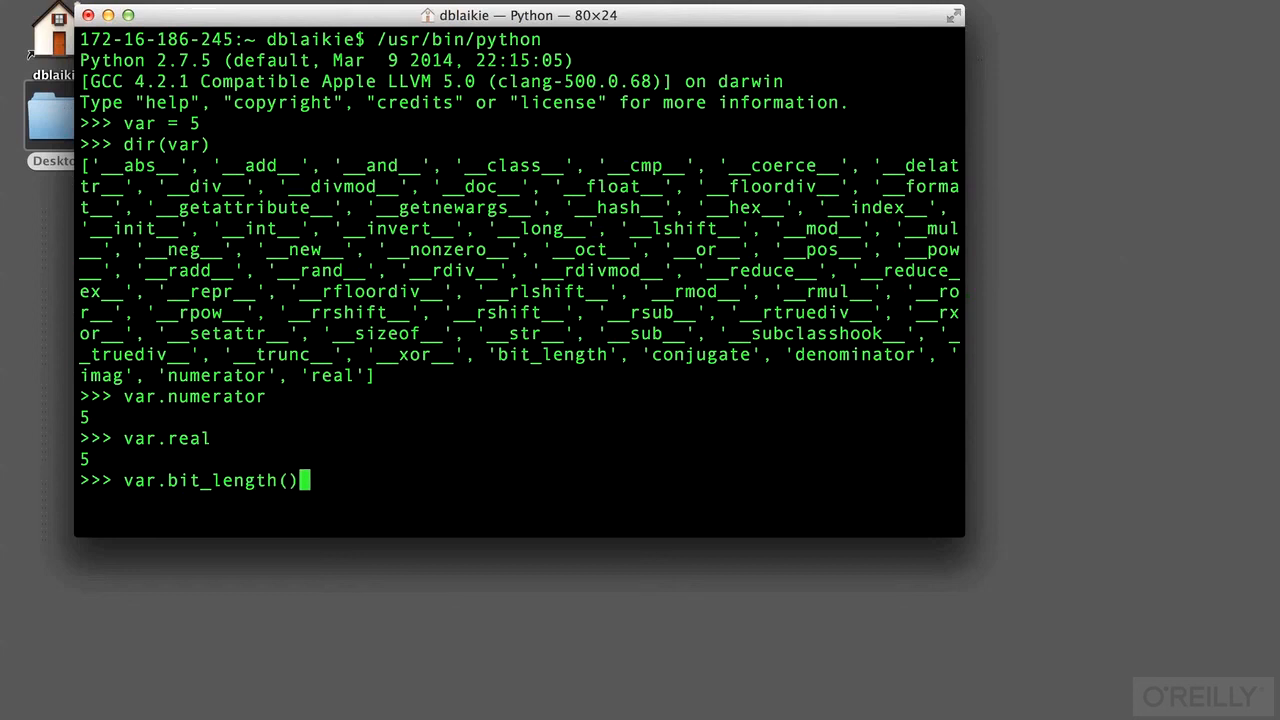